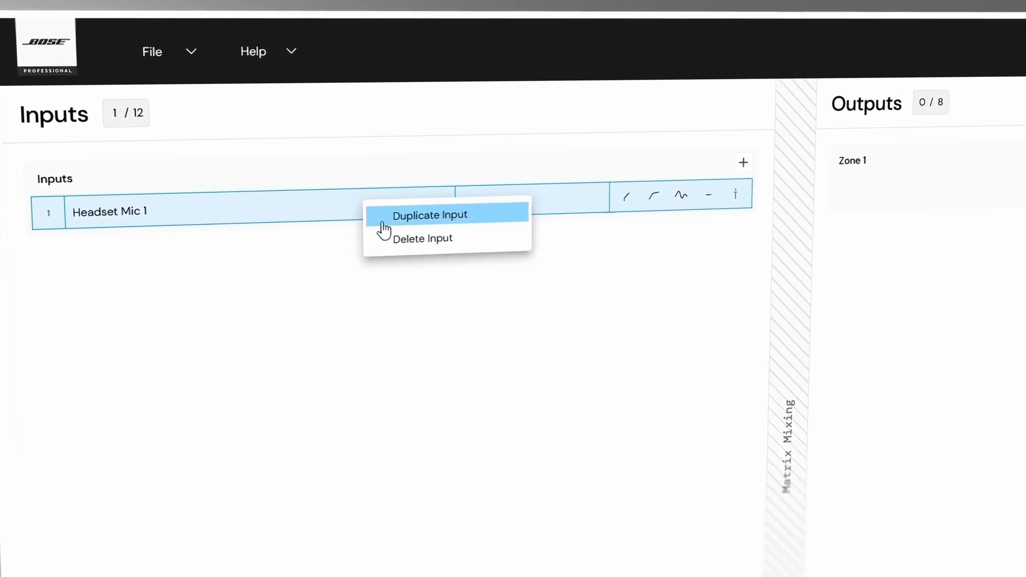
Duplicate the Headset Mic 1 input and make the Main zone a Top + Sub output
{"action": "left_click", "coordinate": [430, 215]}
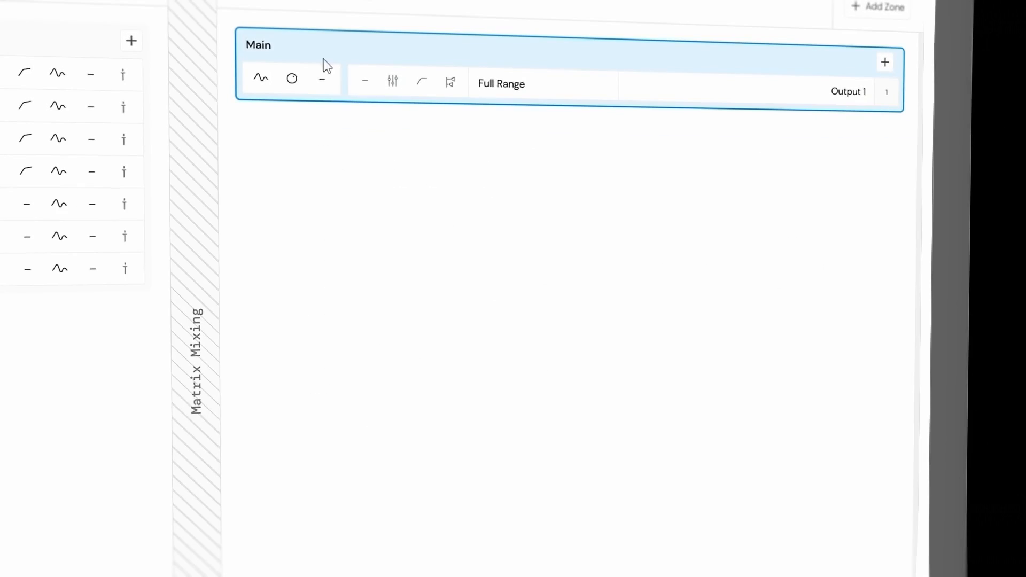
{"action": "left_click", "coordinate": [321, 78]}
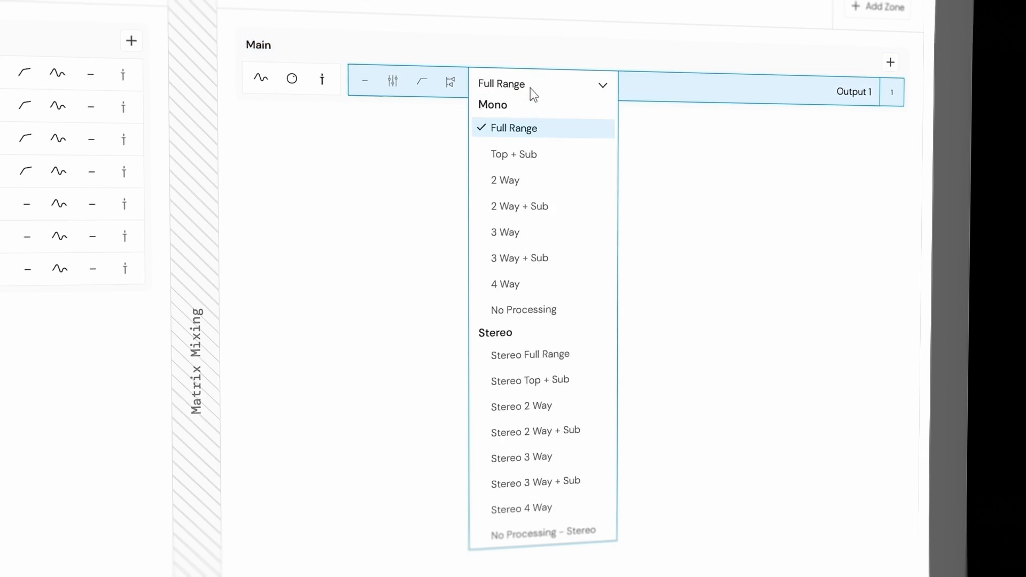
{"action": "left_click", "coordinate": [514, 154]}
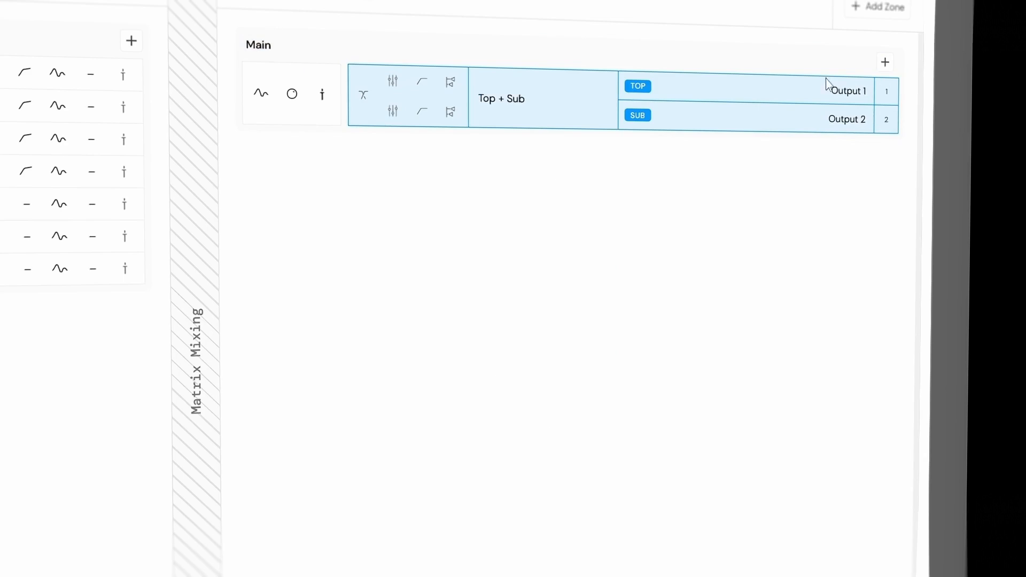
Add another output zone and export the design as a CSD file
{"action": "left_click", "coordinate": [876, 8]}
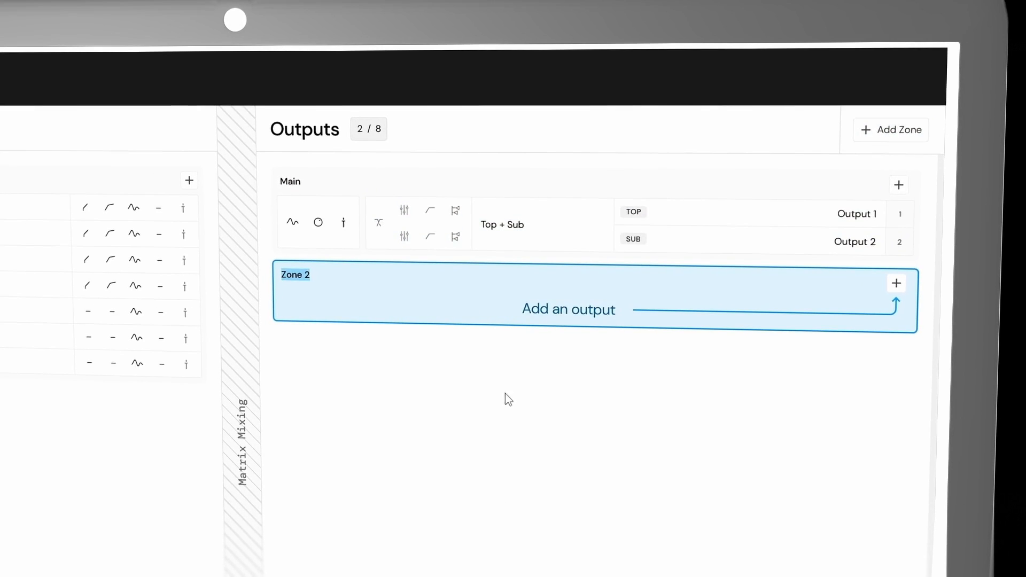
{"action": "scroll", "scroll_direction": "down", "scroll_amount": 3}
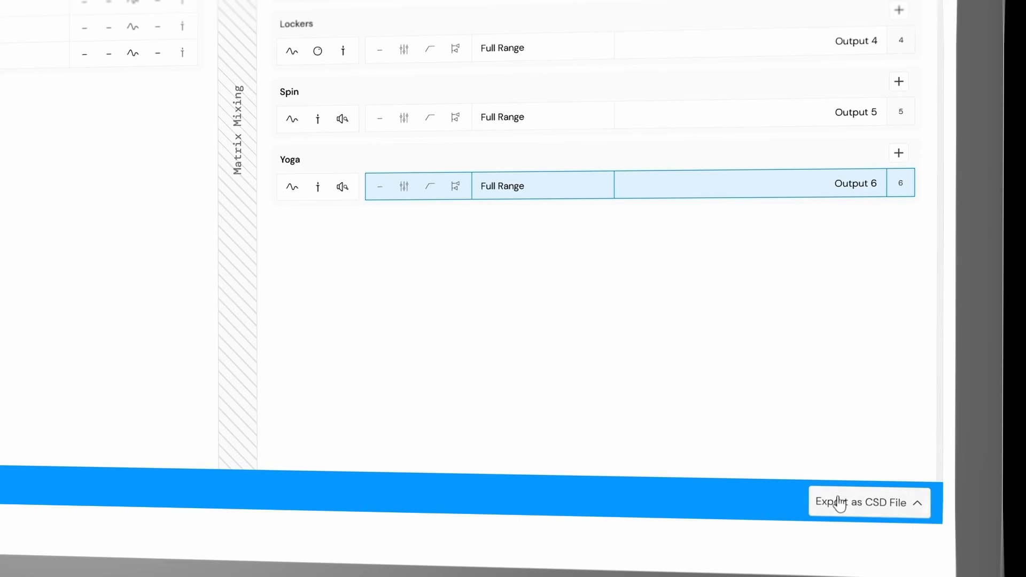
{"action": "left_click", "coordinate": [868, 502]}
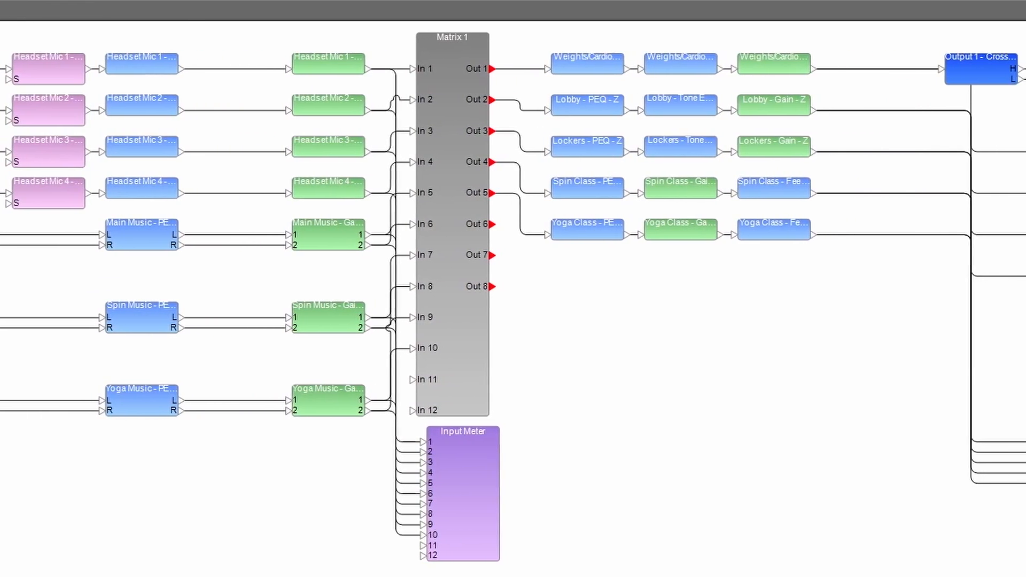
Scroll across the signal-flow view of the exported design in ControlSpace Designer
{"action": "scroll", "scroll_direction": "left", "scroll_amount": 3}
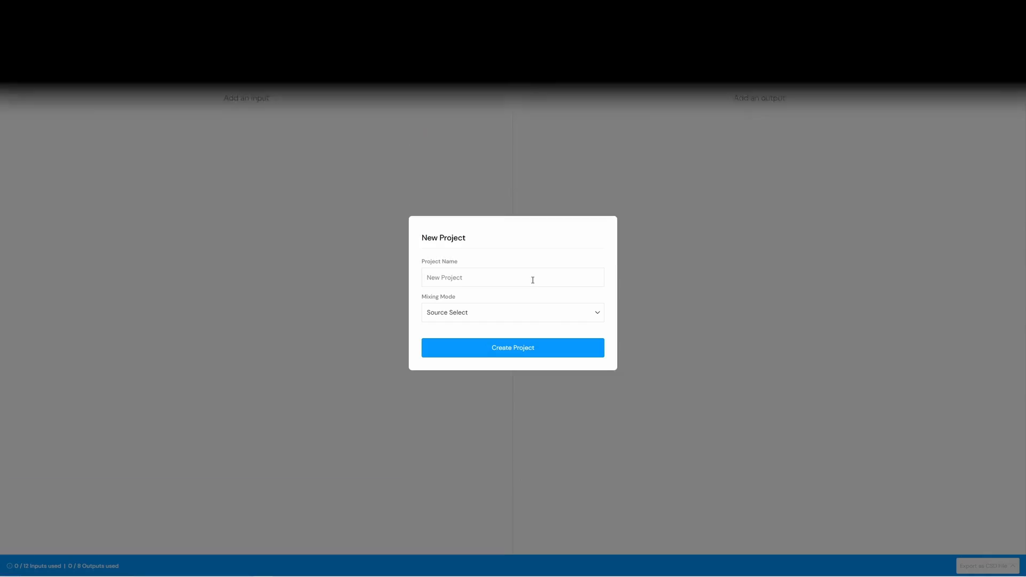
Create a new project named Fitness Center in Source Select mode
{"action": "type", "text": "Fitness Center"}
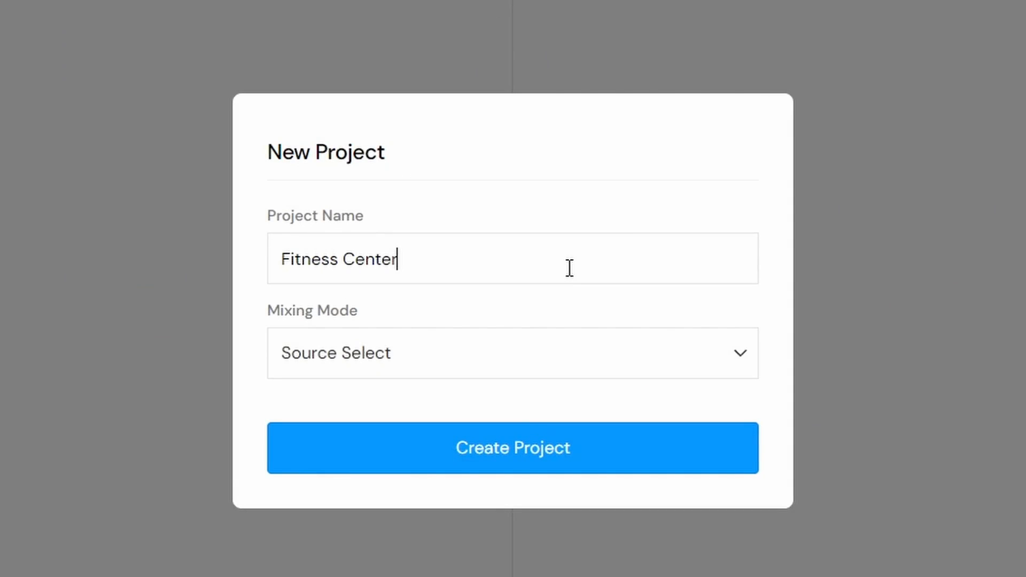
{"action": "left_click", "coordinate": [511, 353]}
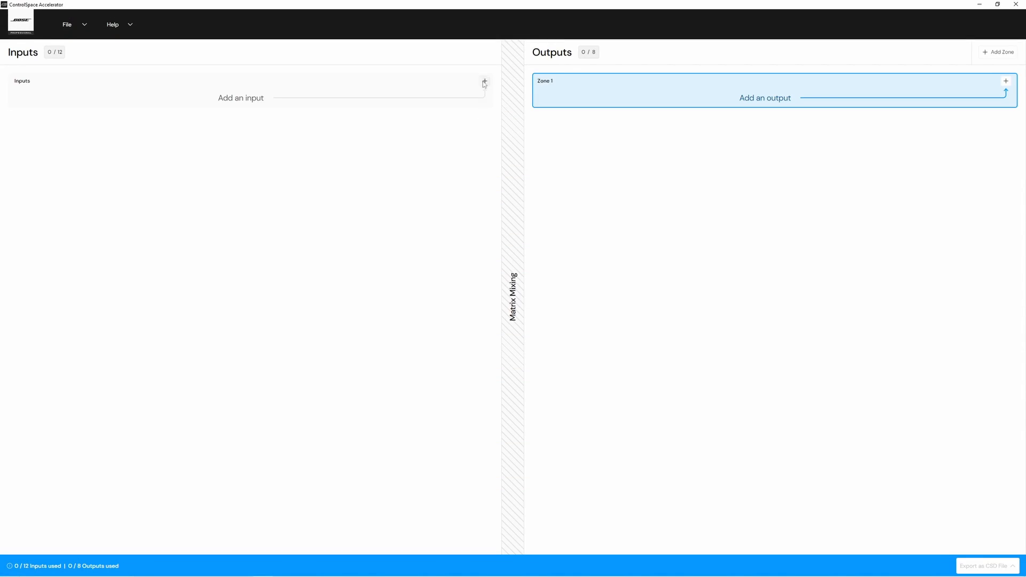
Add the project's first input, a mono channel named Headset Mic 1
{"action": "left_click", "coordinate": [484, 81]}
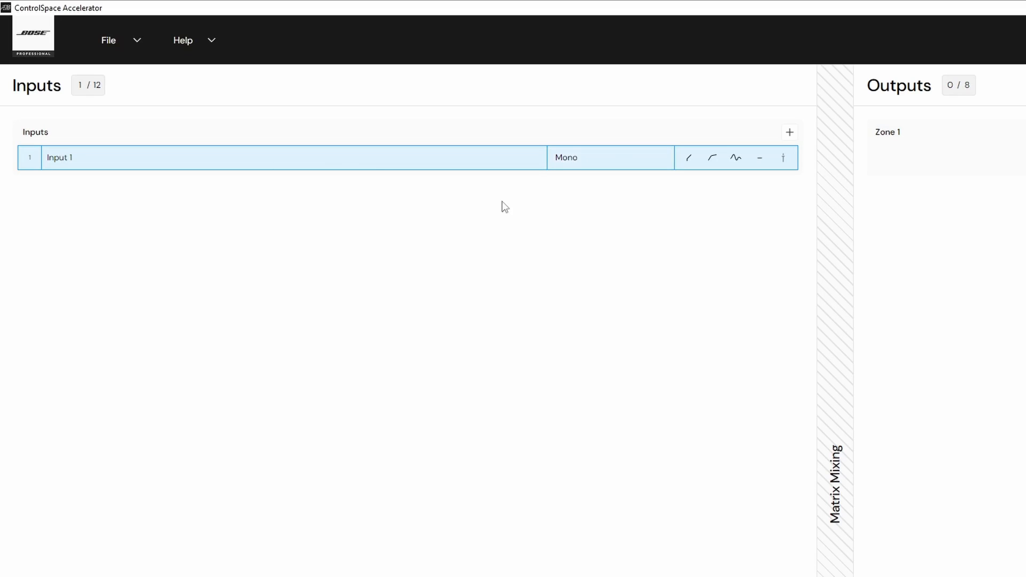
{"action": "type", "text": "H"}
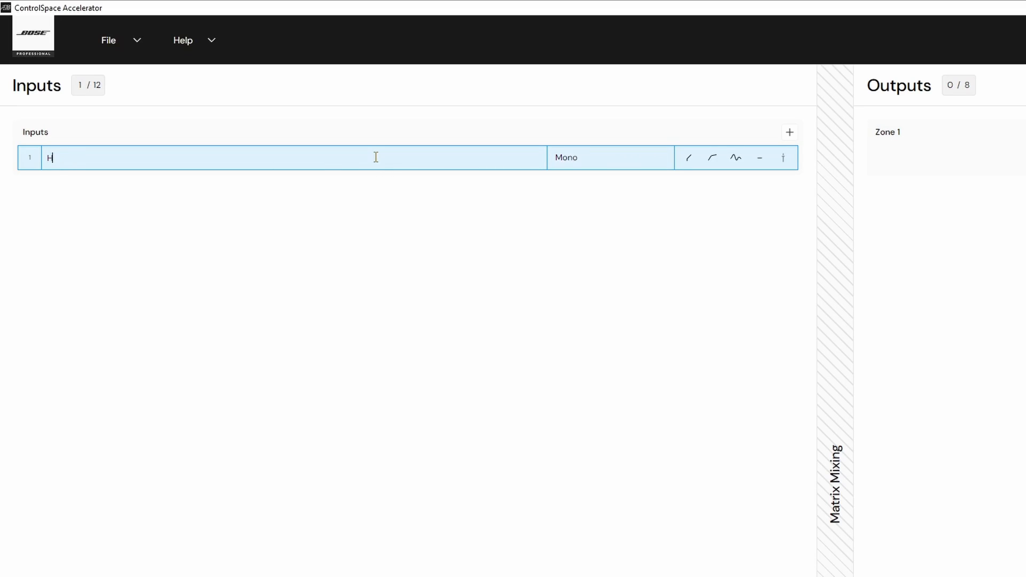
{"action": "type", "text": "Headset Mic"}
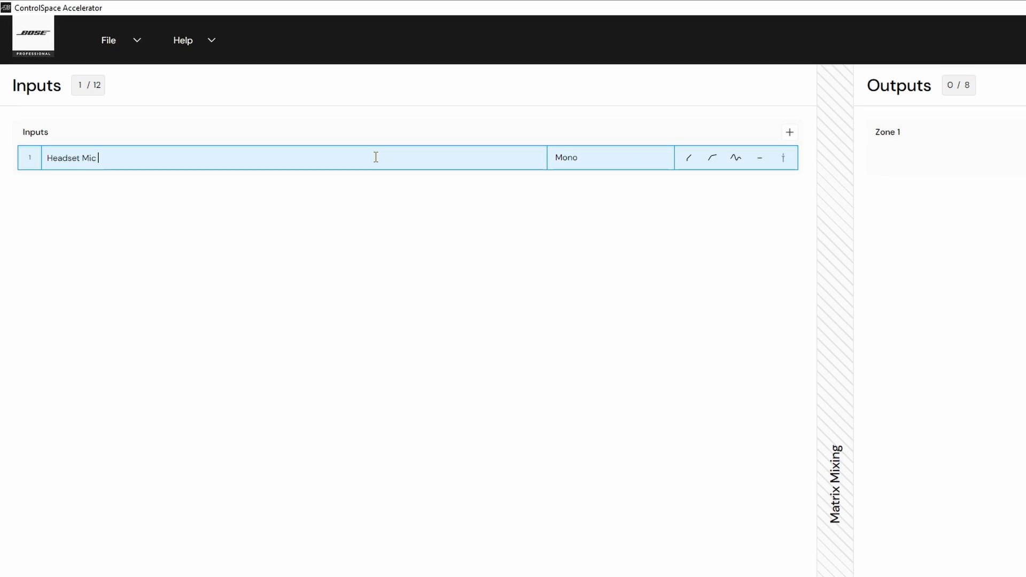
{"action": "left_click", "coordinate": [712, 157]}
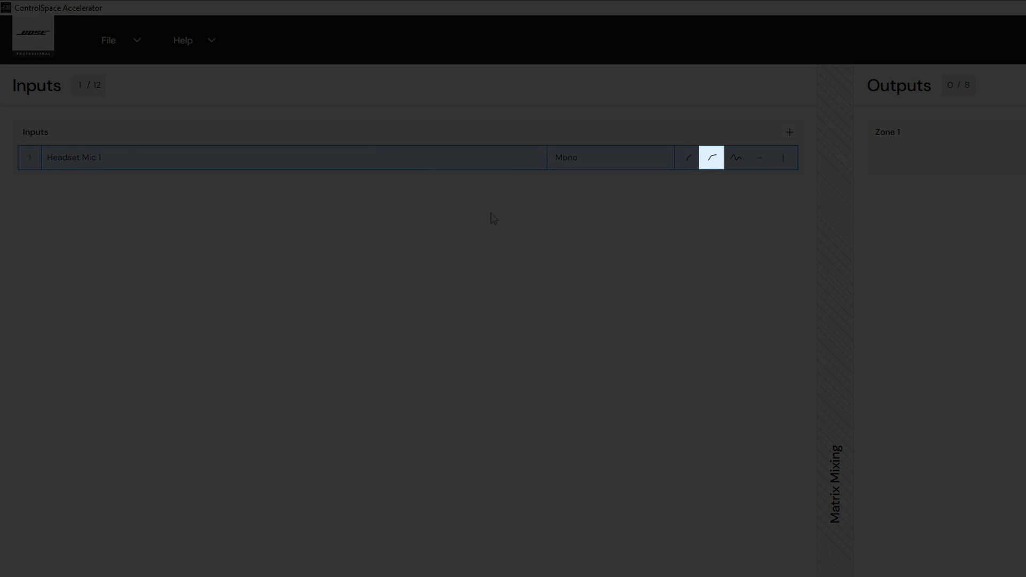
{"action": "left_click", "coordinate": [735, 157]}
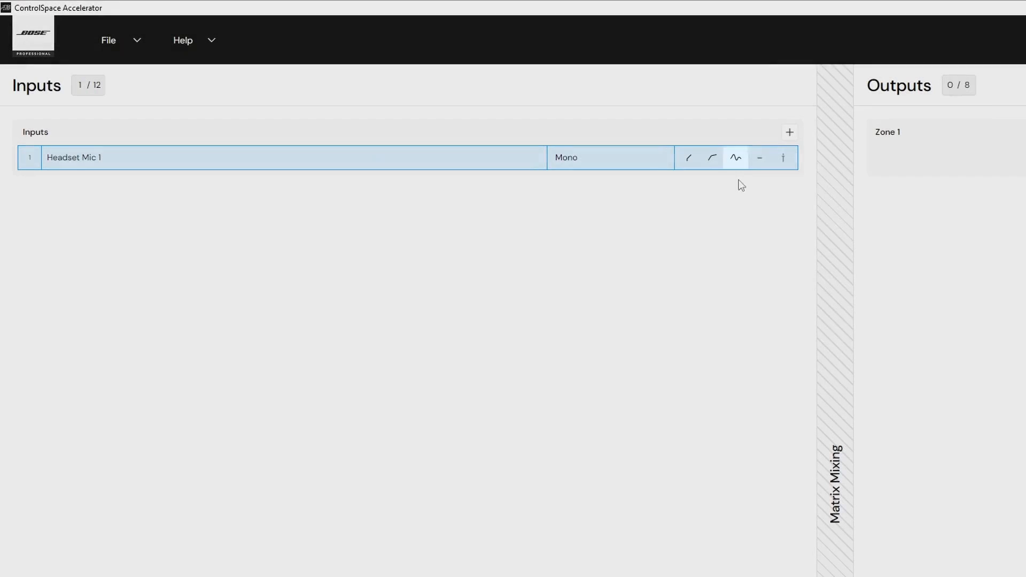
{"action": "left_click", "coordinate": [759, 157]}
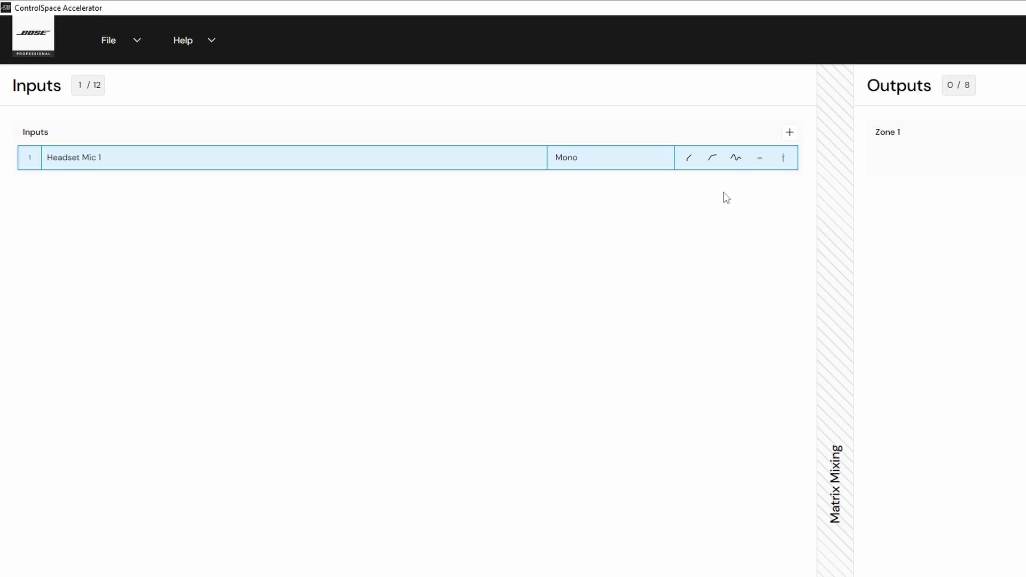
{"action": "left_click", "coordinate": [735, 158]}
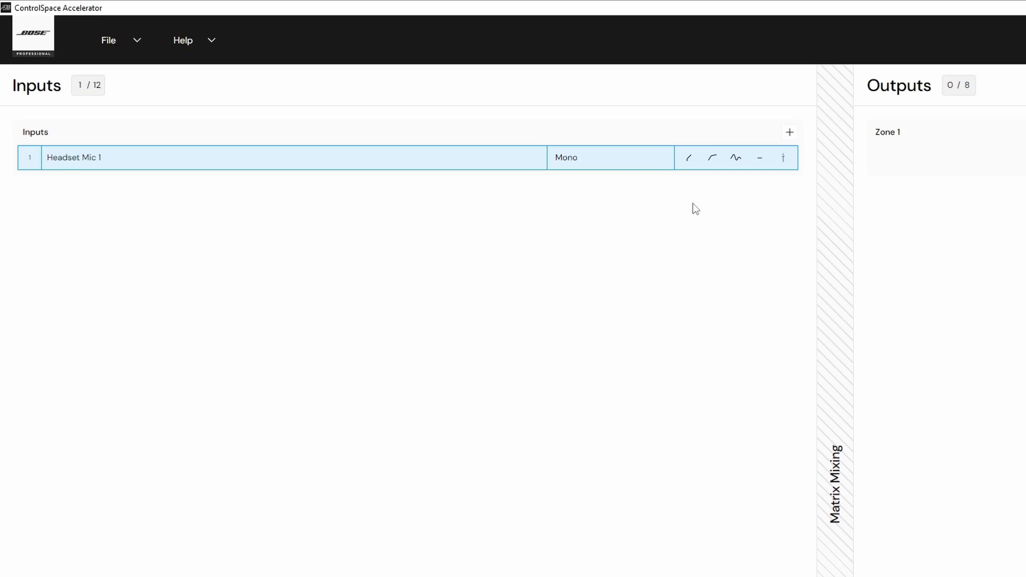
{"action": "mouse_move", "coordinate": [600, 226]}
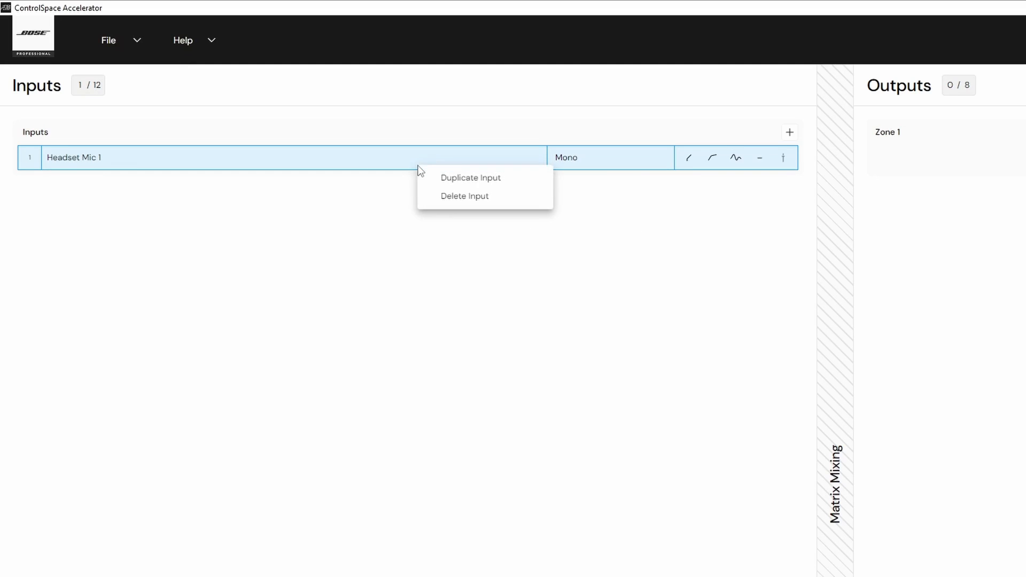
Duplicate Headset Mic 1 to create Headset Mic 1 (Copy)
{"action": "left_click", "coordinate": [470, 177]}
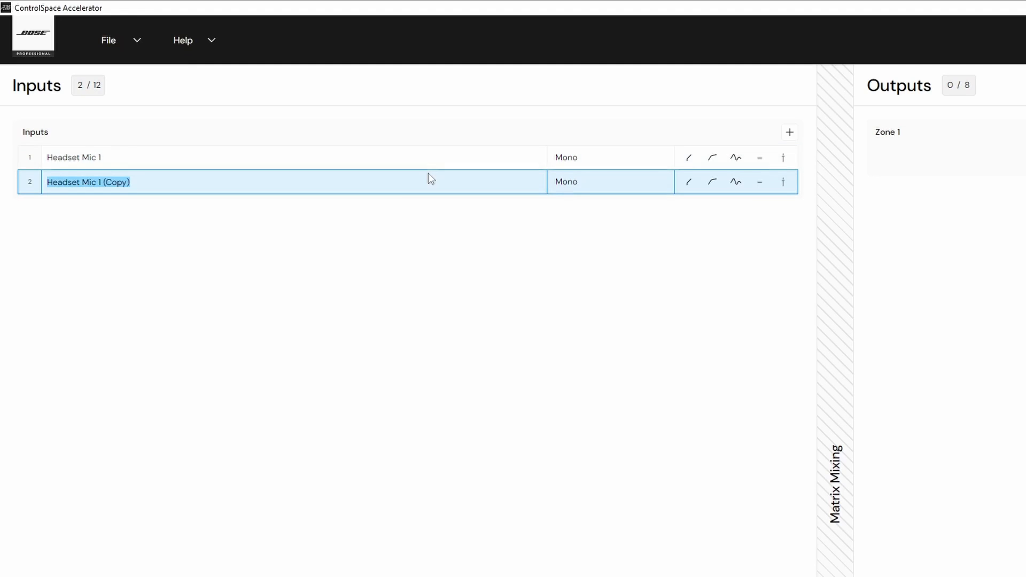
{"action": "left_click", "coordinate": [89, 182]}
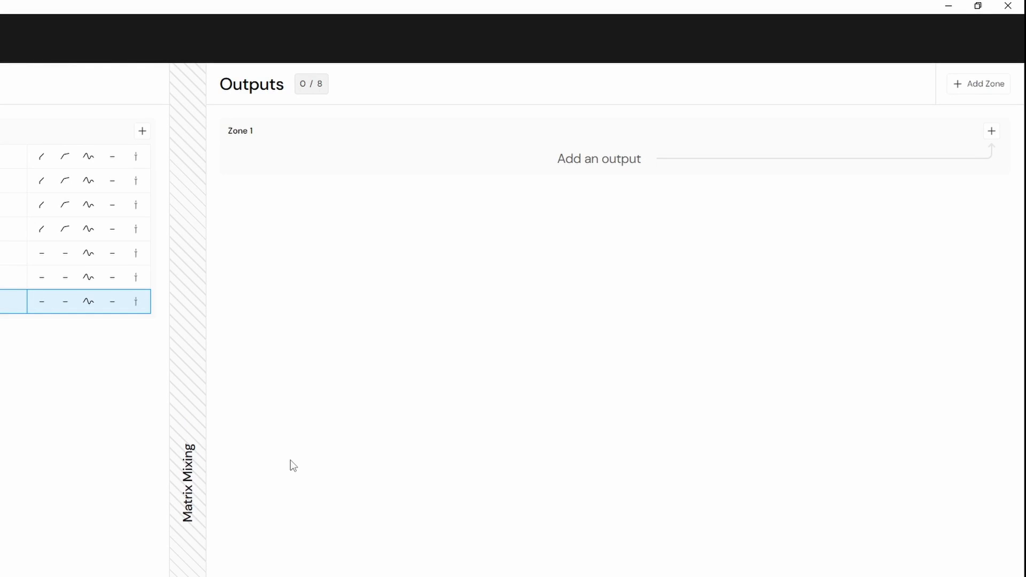
{"action": "mouse_move", "coordinate": [862, 174]}
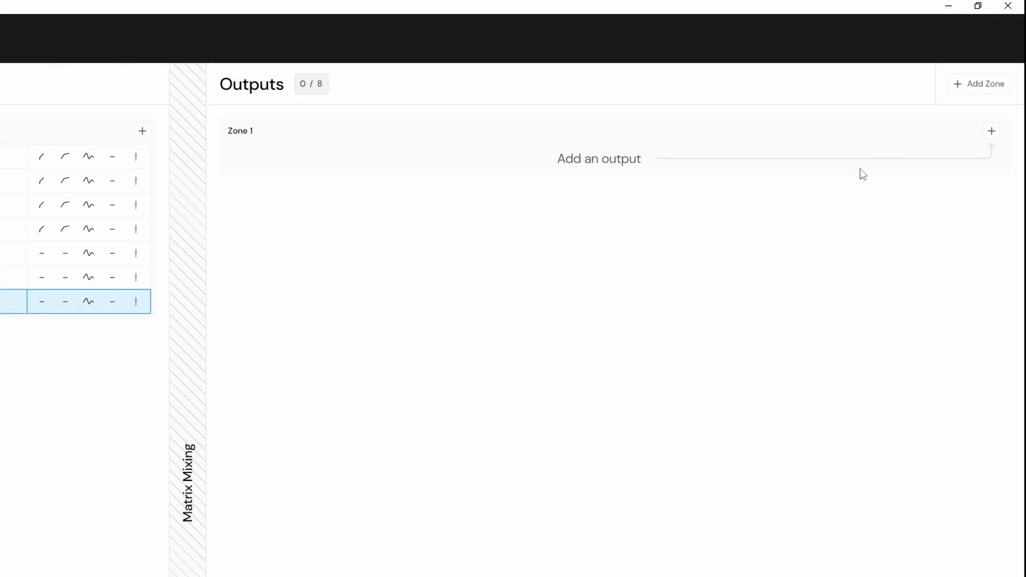
Add Zone 2, give Zone 1 a Full Range output and name it Weights/Cardio
{"action": "left_click", "coordinate": [978, 83]}
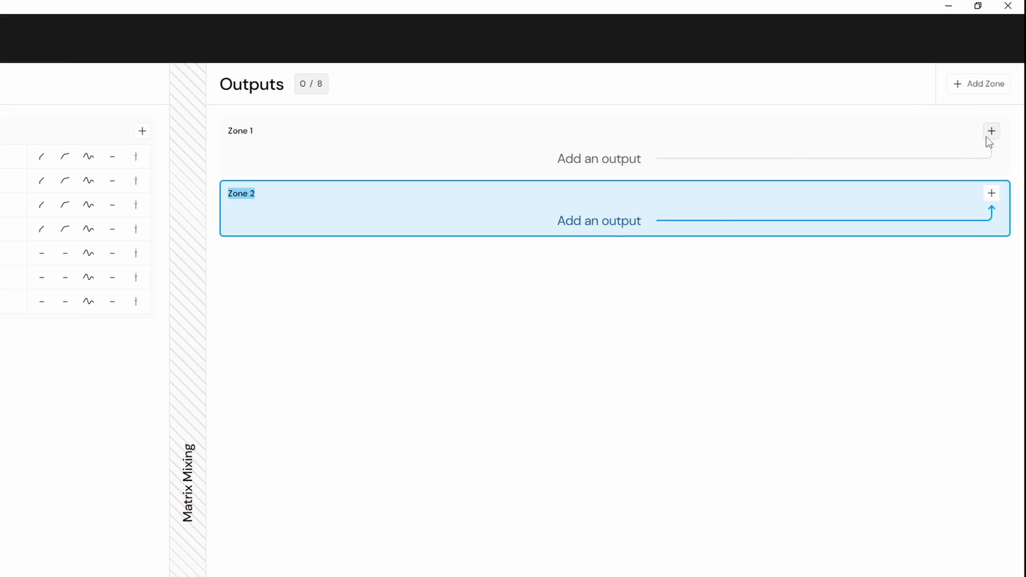
{"action": "left_click", "coordinate": [990, 131]}
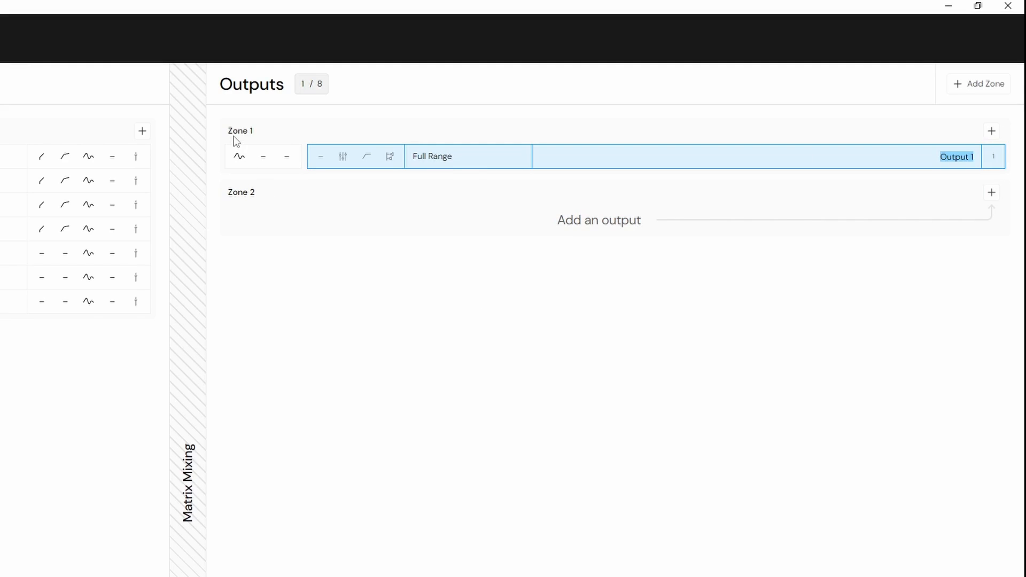
{"action": "type", "text": "W"}
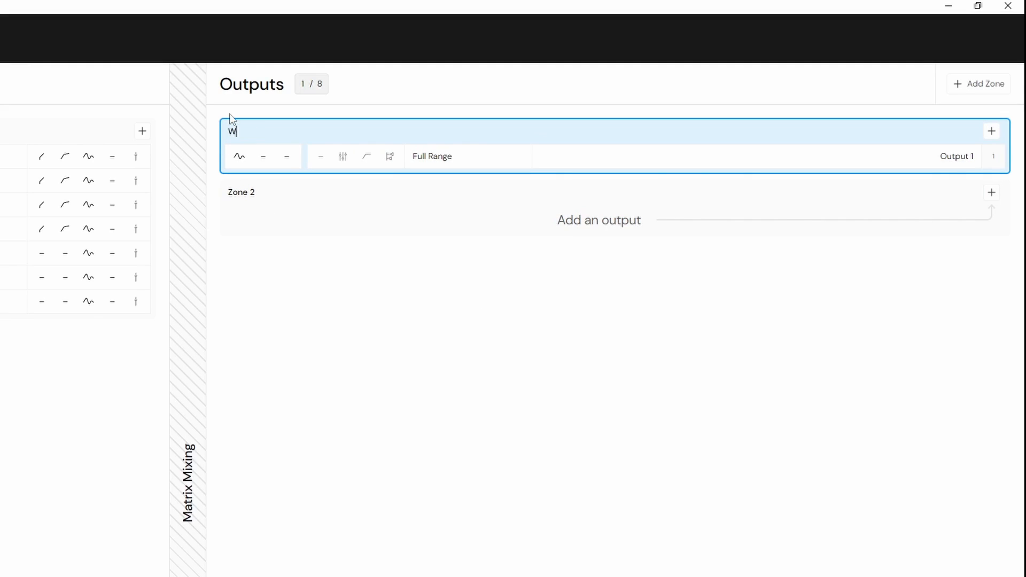
{"action": "type", "text": "eights/C"}
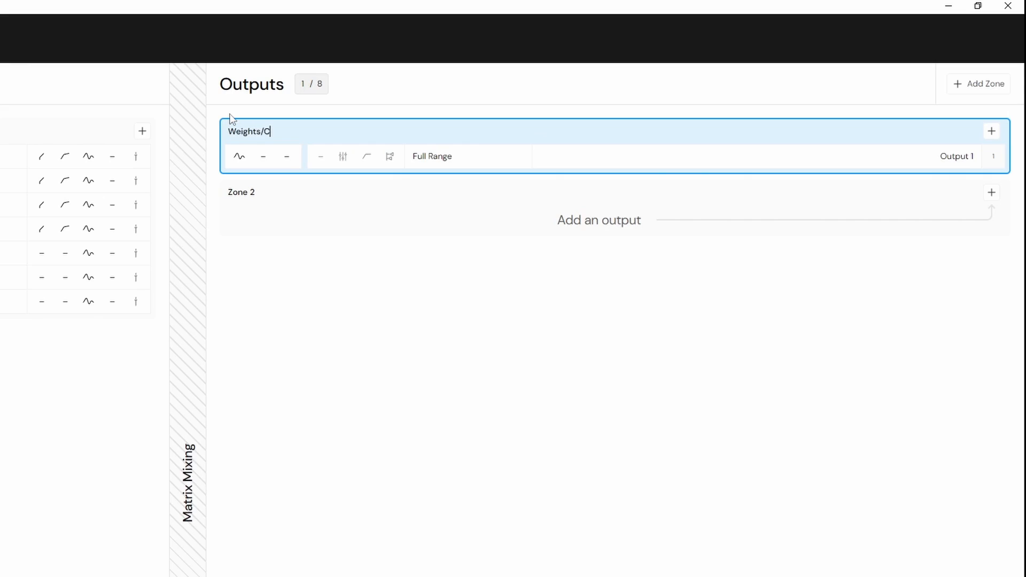
{"action": "type", "text": "ardio"}
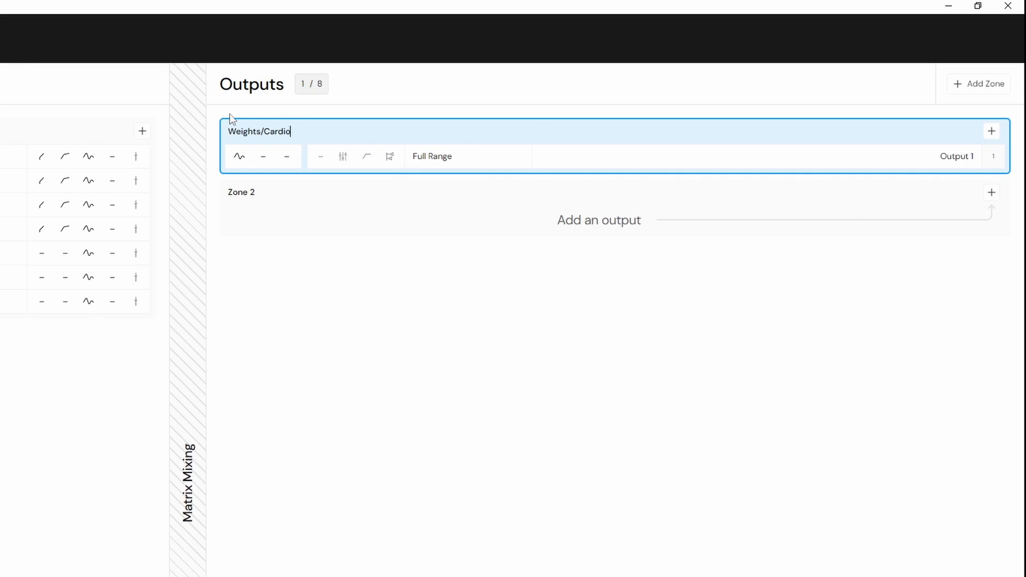
{"action": "mouse_move", "coordinate": [321, 126]}
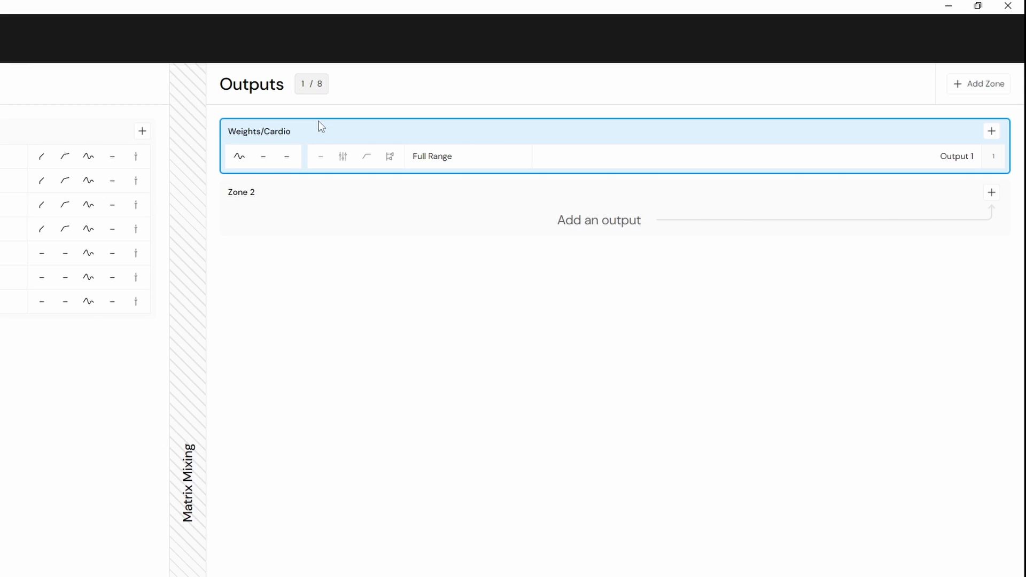
Set the Weights/Cardio zone's second slot to Tone EQ and third slot to Gain
{"action": "left_click", "coordinate": [240, 156]}
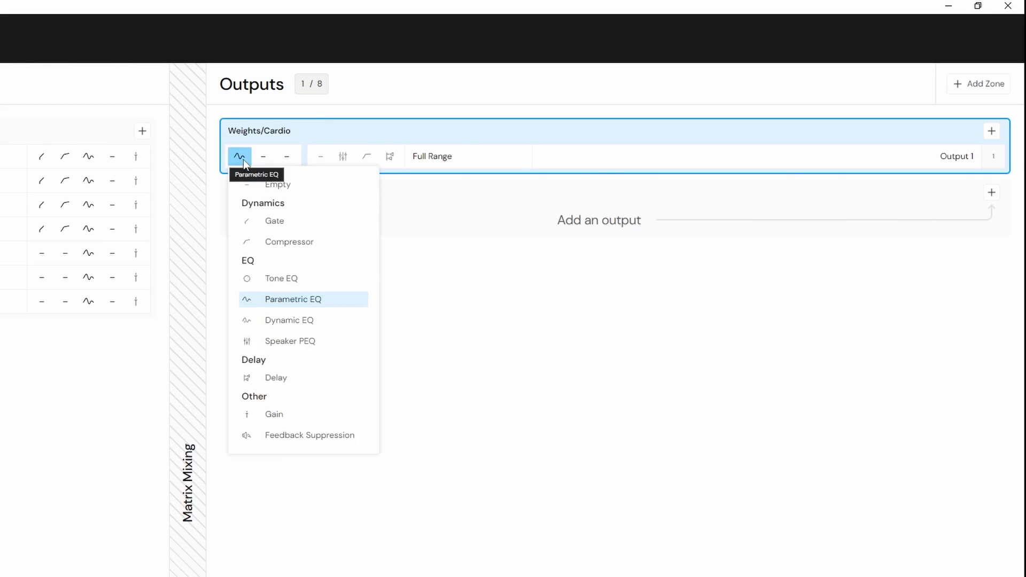
{"action": "left_click", "coordinate": [263, 156]}
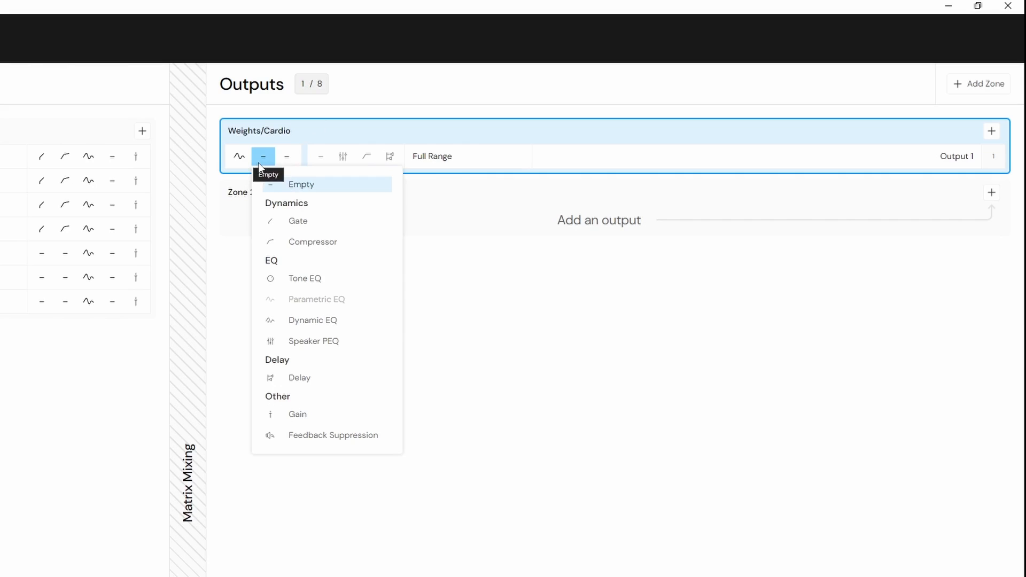
{"action": "mouse_move", "coordinate": [314, 219]}
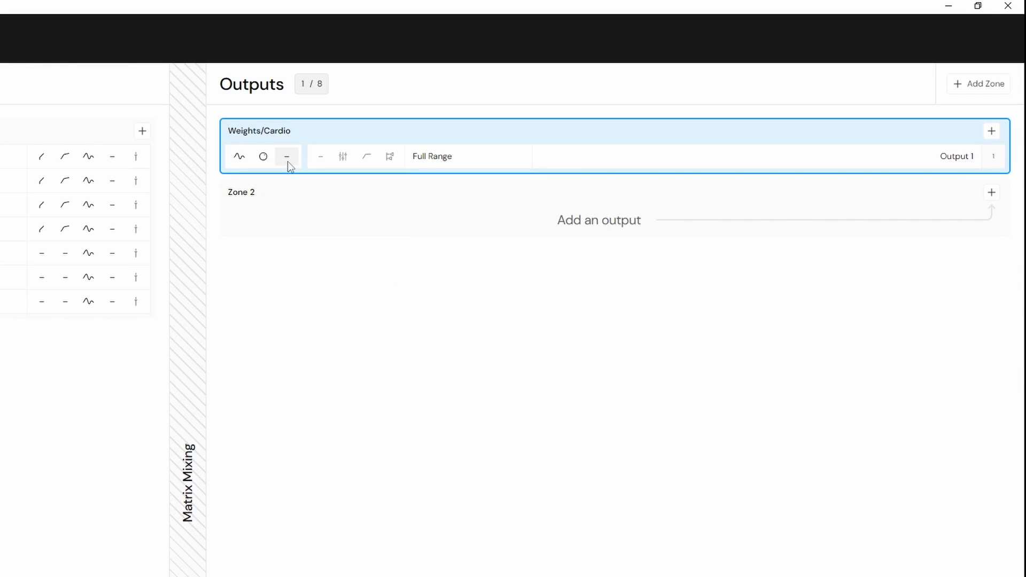
{"action": "left_click", "coordinate": [286, 155]}
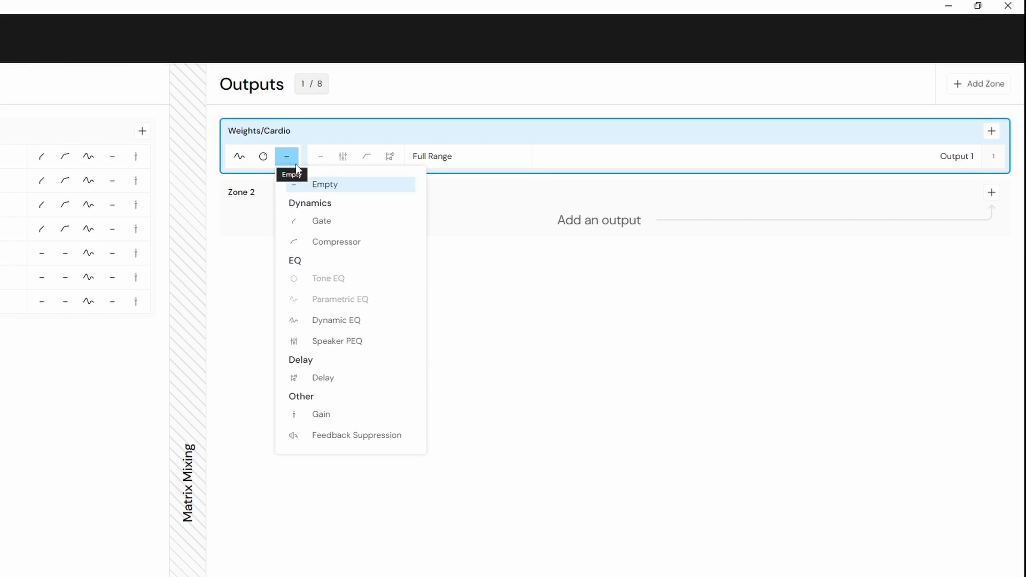
{"action": "mouse_move", "coordinate": [402, 383]}
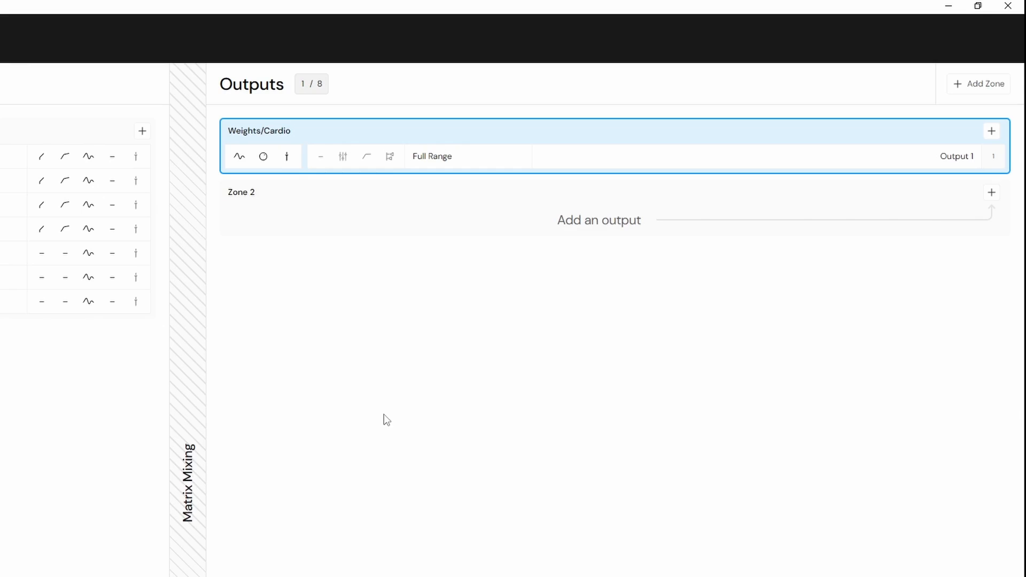
{"action": "left_click", "coordinate": [367, 156]}
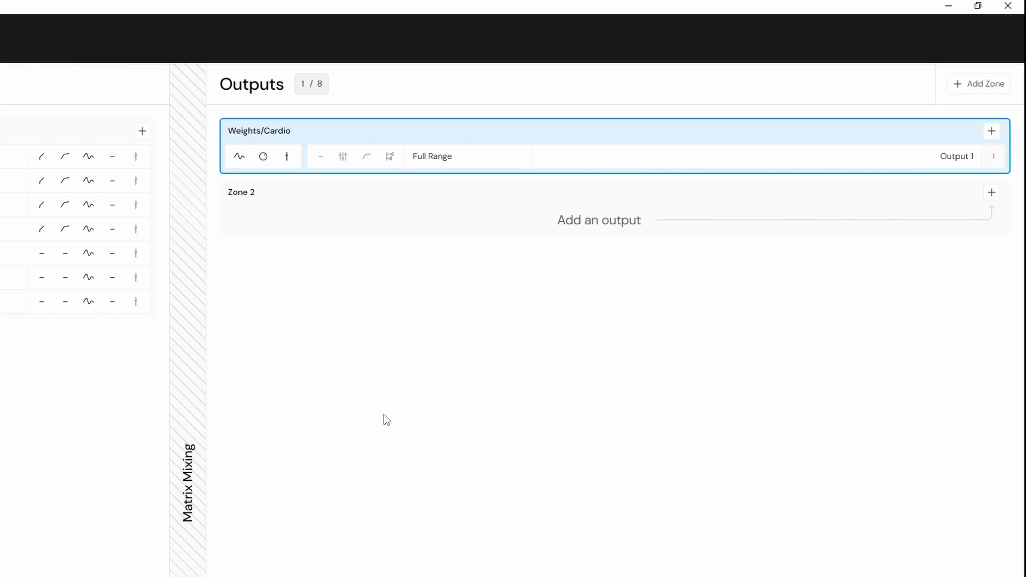
{"action": "mouse_move", "coordinate": [512, 174]}
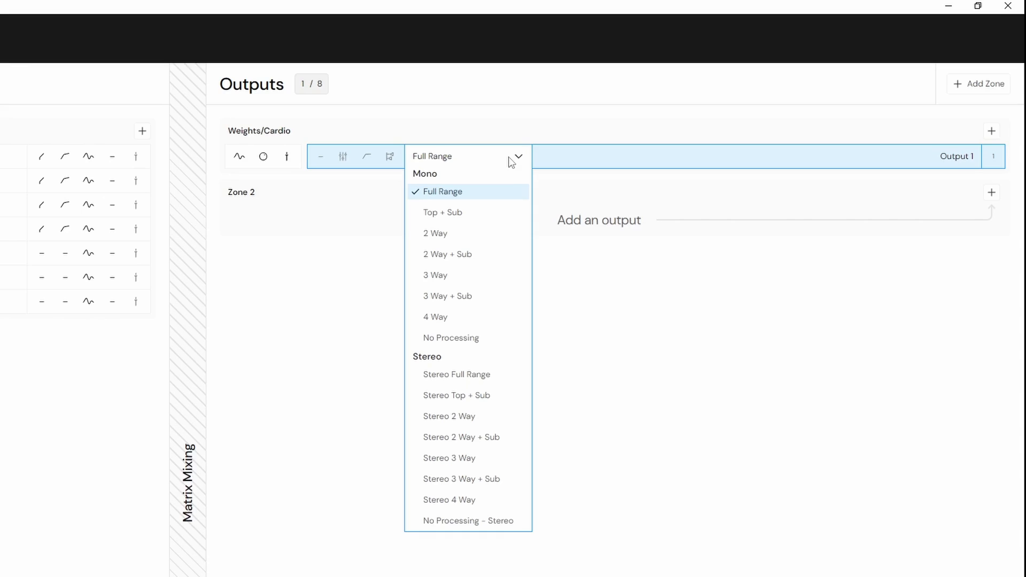
Switch the Weights/Cardio output from Full Range to Top + Sub
{"action": "left_click", "coordinate": [442, 212]}
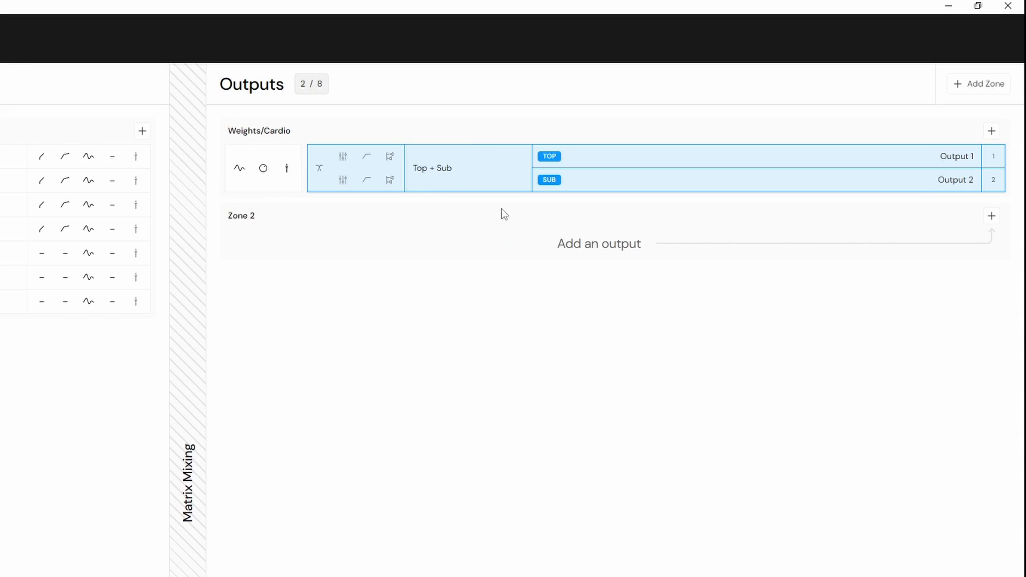
{"action": "mouse_move", "coordinate": [494, 203]}
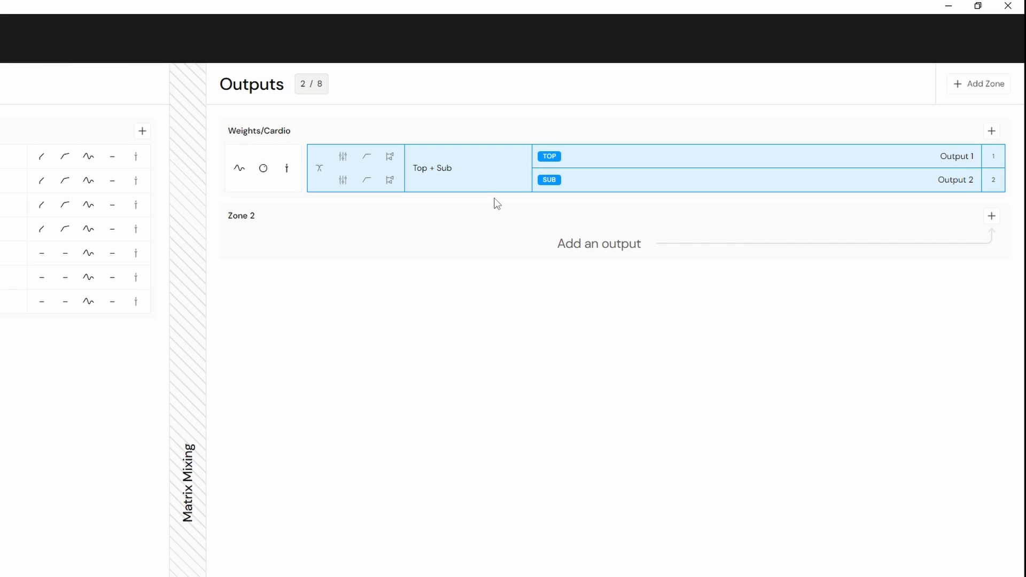
{"action": "right_click", "coordinate": [259, 130]}
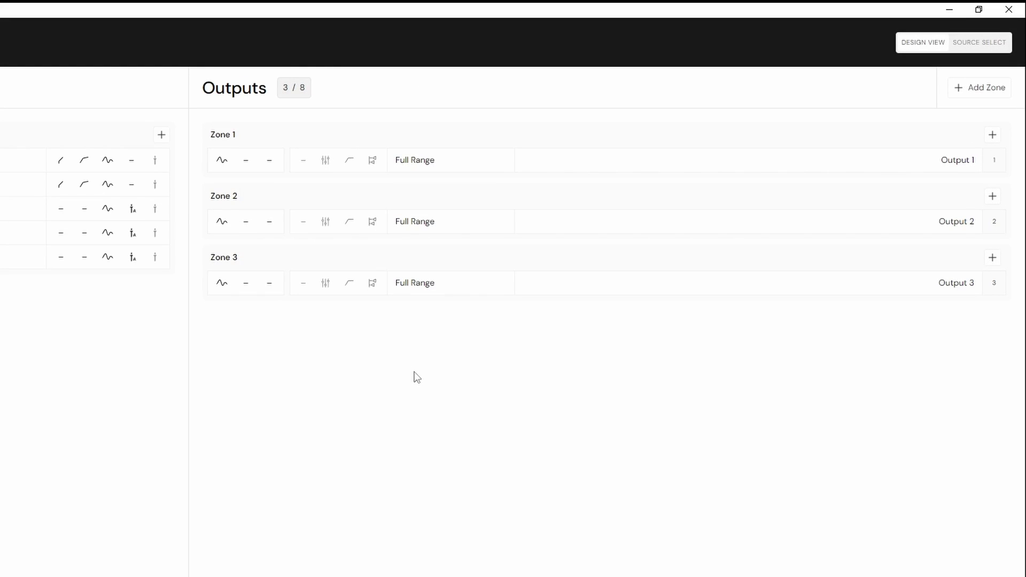
{"action": "mouse_move", "coordinate": [672, 289]}
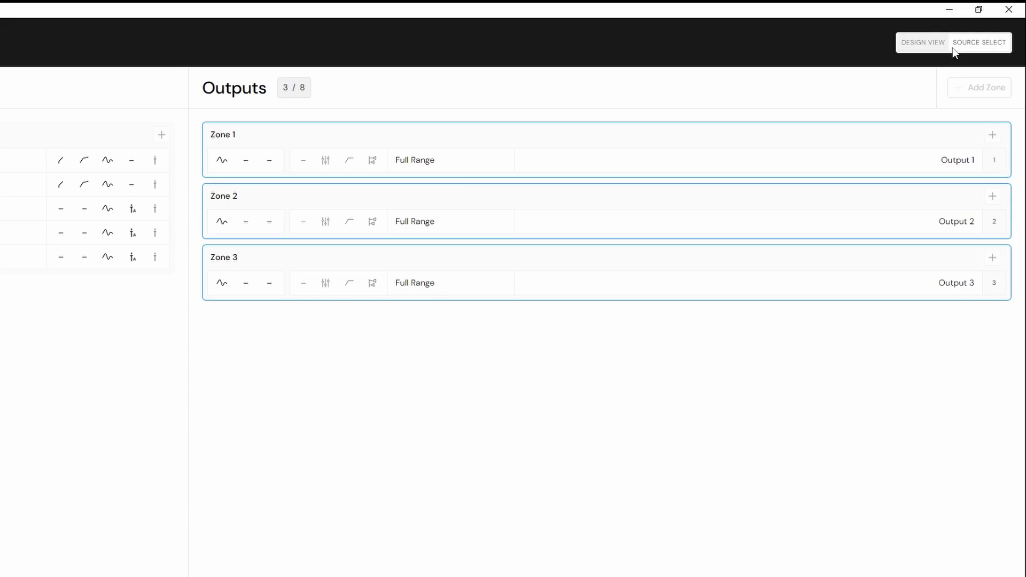
{"action": "mouse_move", "coordinate": [805, 119]}
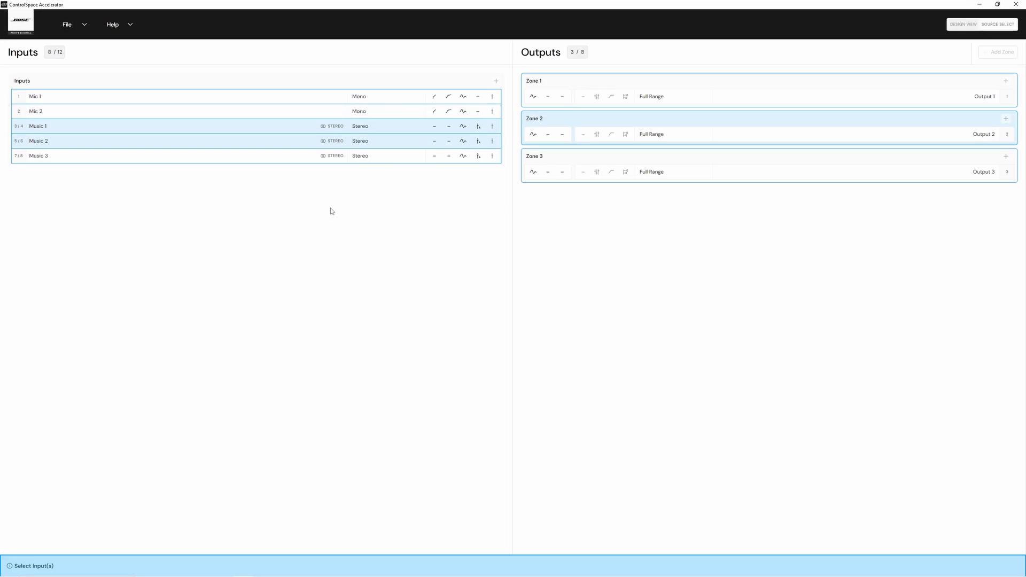
Bring up Source Select so inputs can be chosen for each zone
{"action": "left_click", "coordinate": [962, 558]}
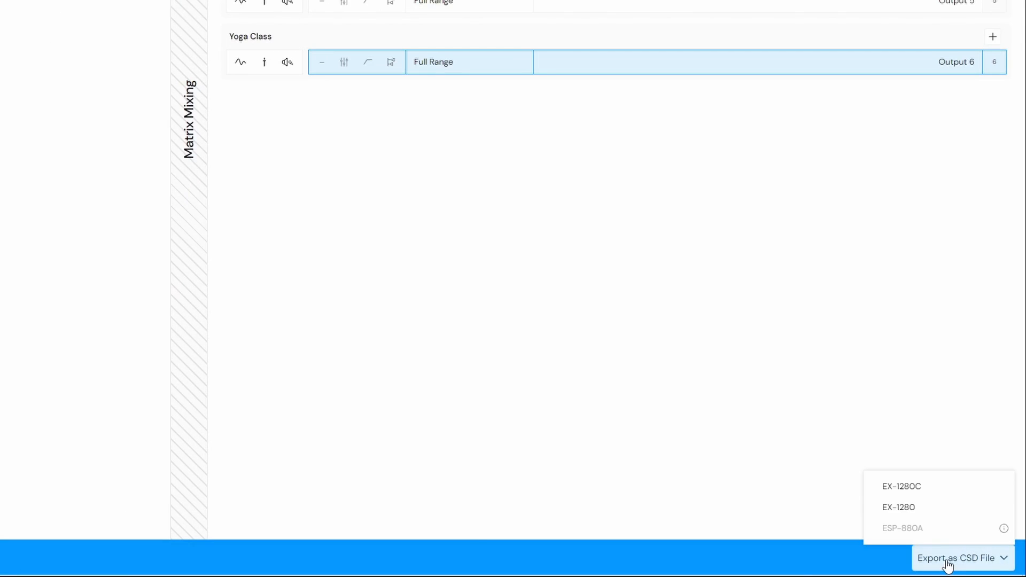
{"action": "mouse_move", "coordinate": [898, 506]}
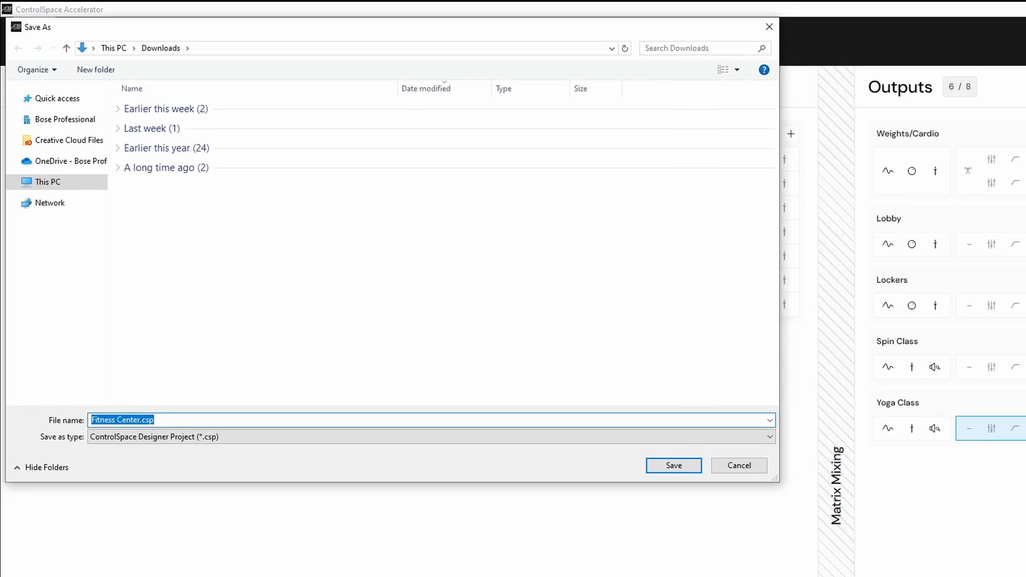
Save the exported design as Fitness Center.csp for the EX-1280 processor
{"action": "left_click", "coordinate": [673, 464]}
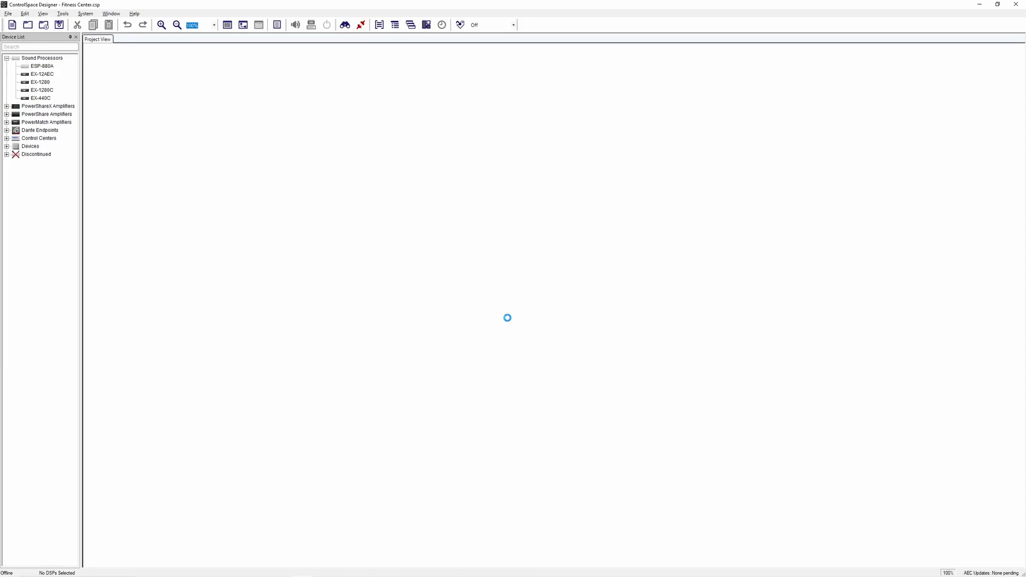
Inspect the EX-1280's generated signal flow and Matrix 1 mixing levels, then return to the project overview
{"action": "double_click", "coordinate": [40, 90]}
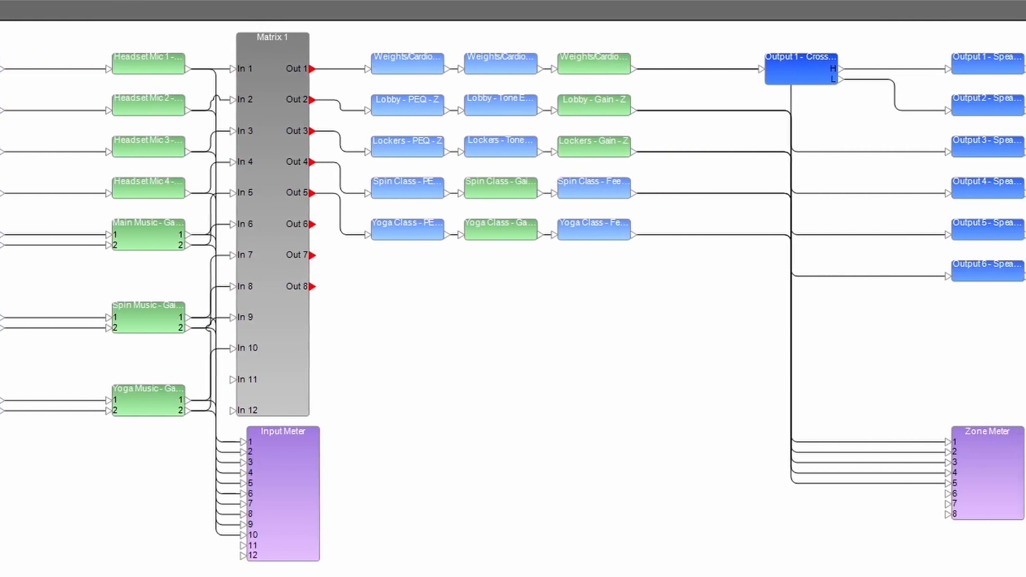
{"action": "scroll", "scroll_direction": "right", "scroll_amount": 3}
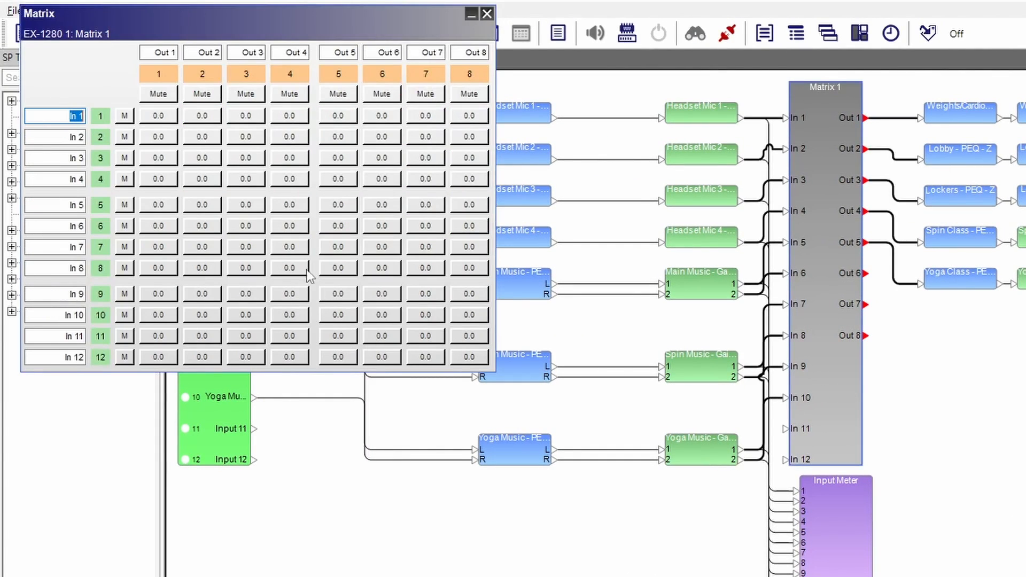
{"action": "left_click", "coordinate": [487, 13]}
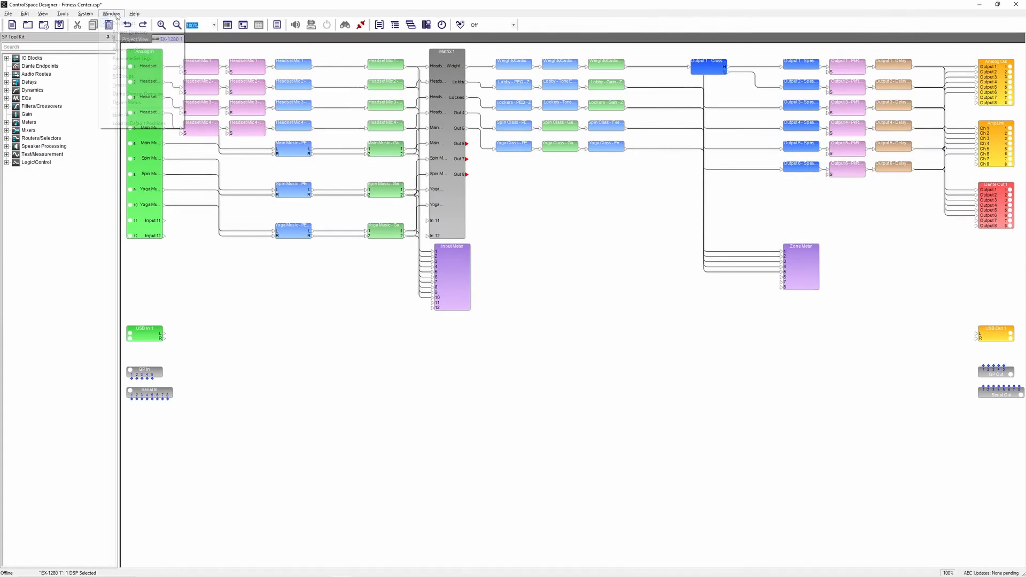
{"action": "left_click", "coordinate": [379, 24]}
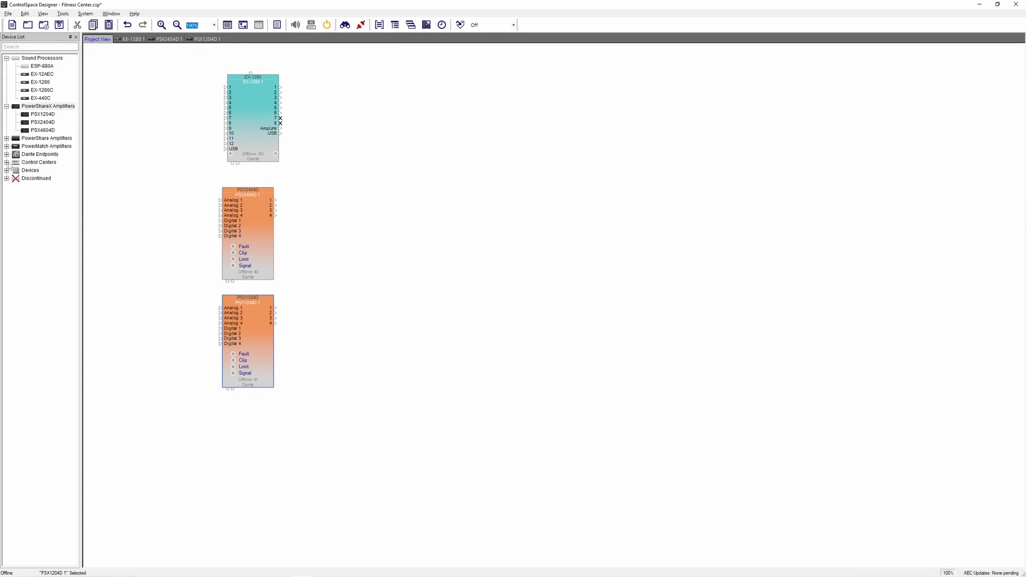
Add a CC-16 control center from the Device List into the Project View
{"action": "left_click", "coordinate": [40, 161]}
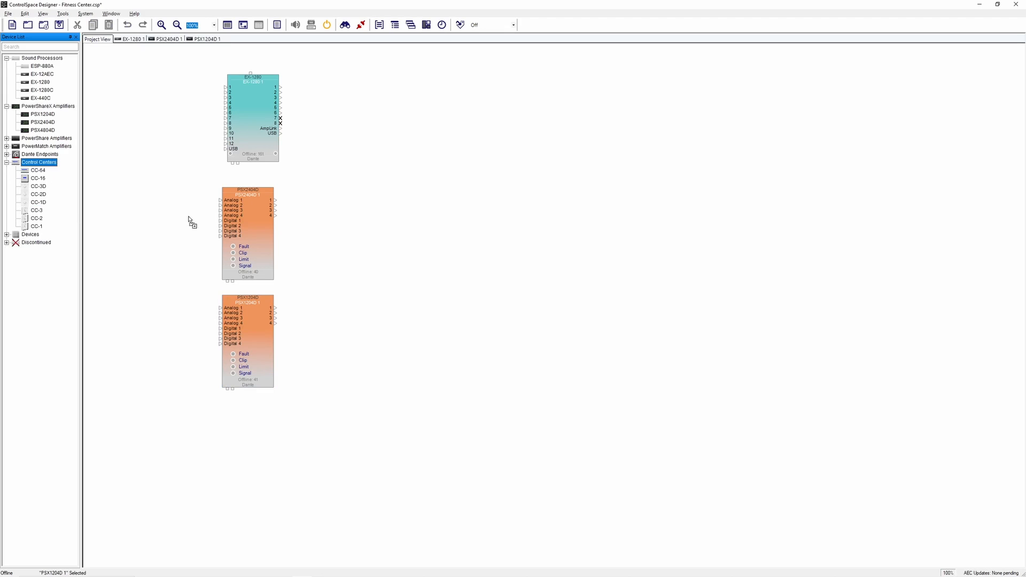
{"action": "left_click_drag", "start_coordinate": [37, 202], "coordinate": [345, 177]}
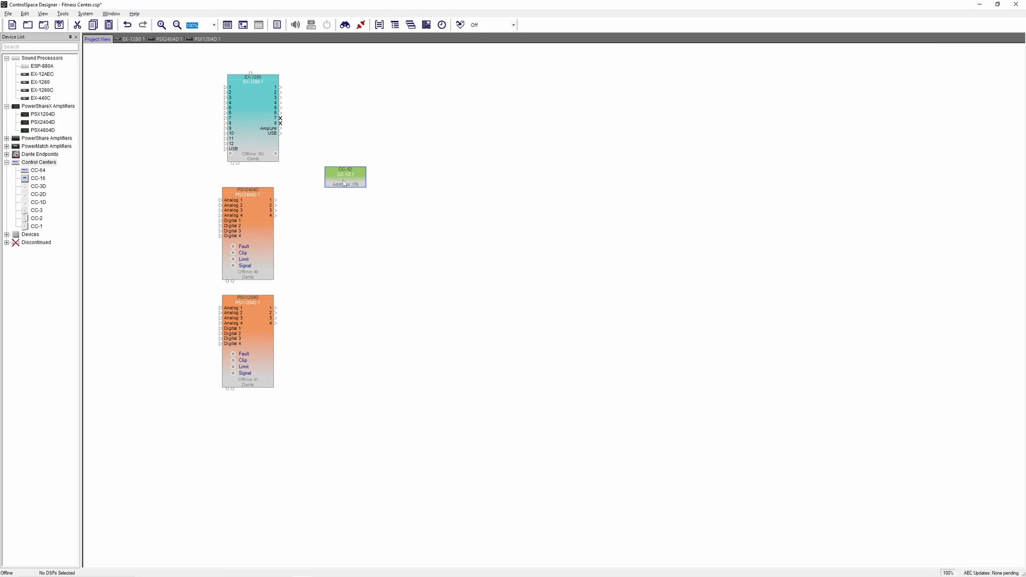